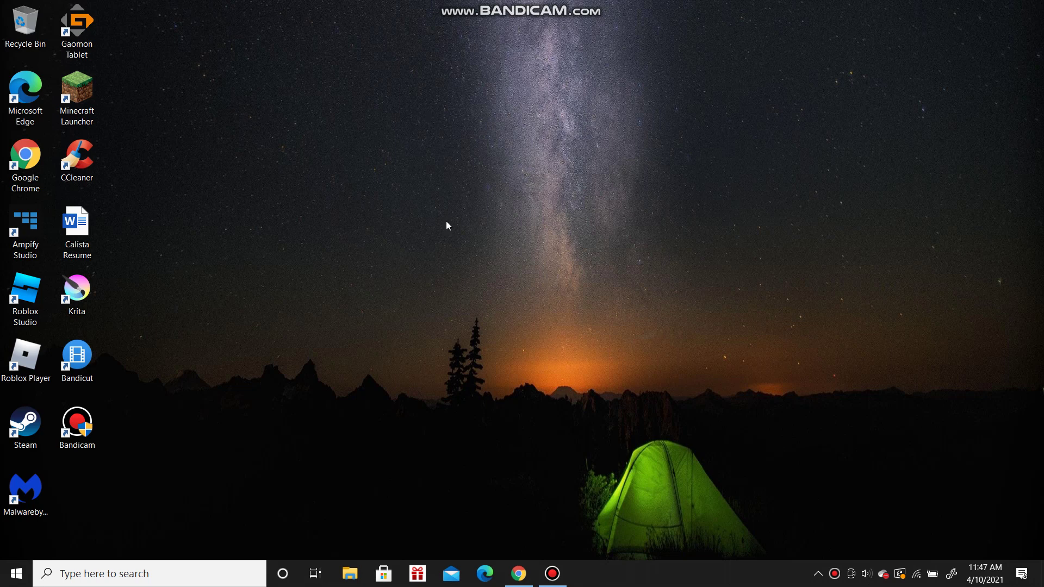
mouse_move(446, 448)
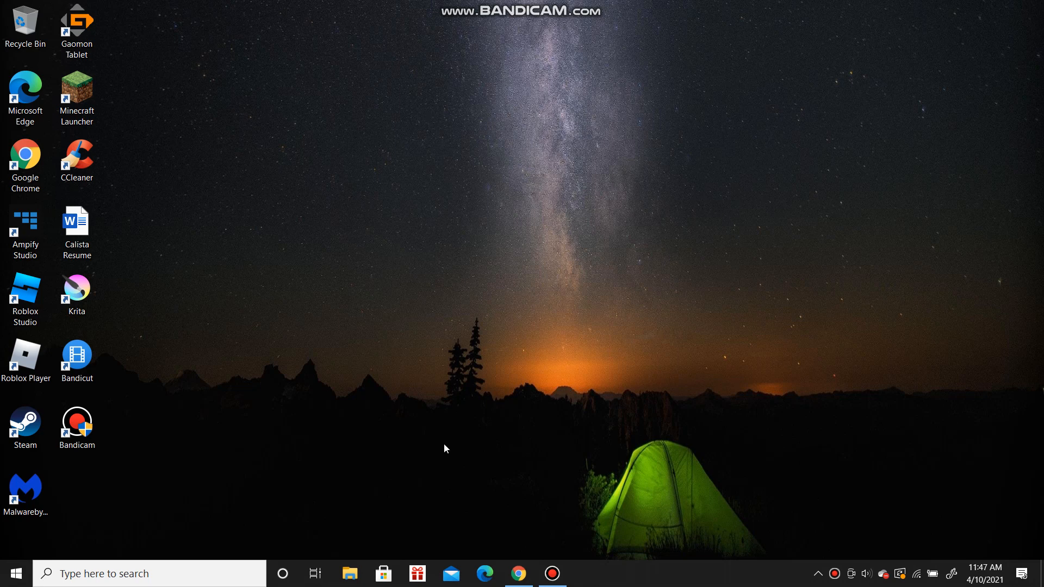
mouse_move(517, 331)
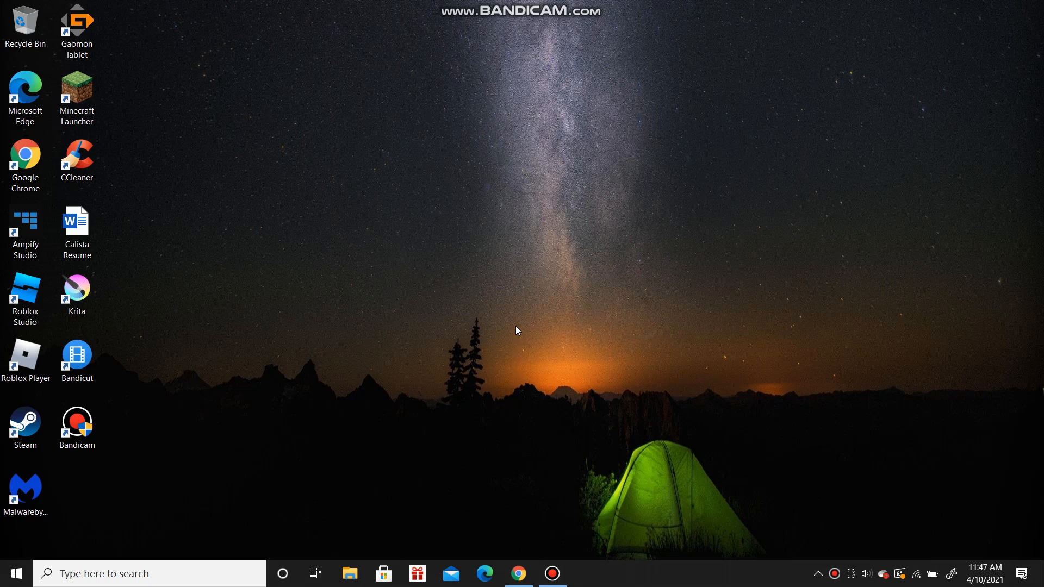
mouse_move(539, 270)
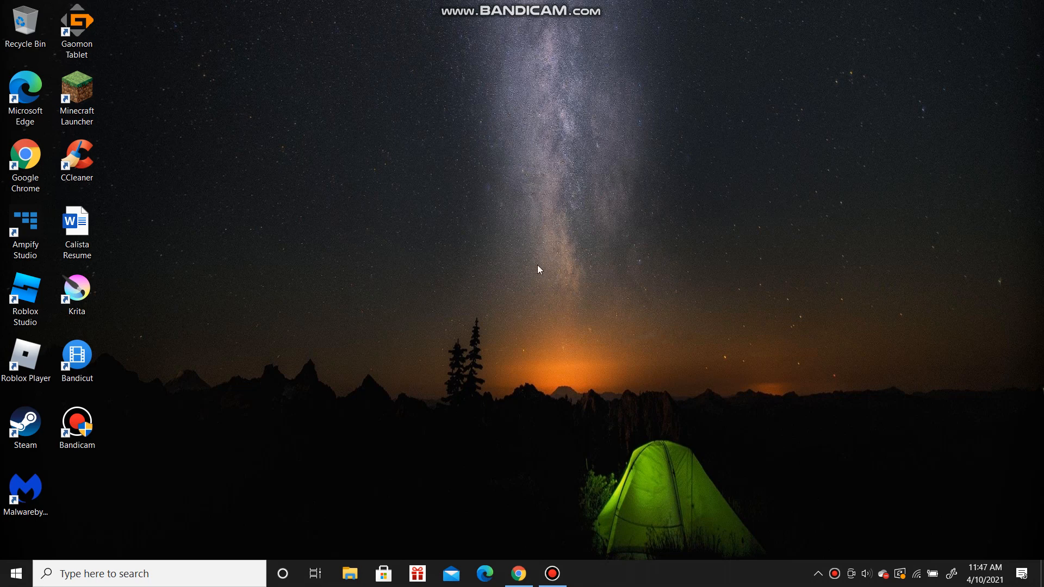
mouse_move(603, 251)
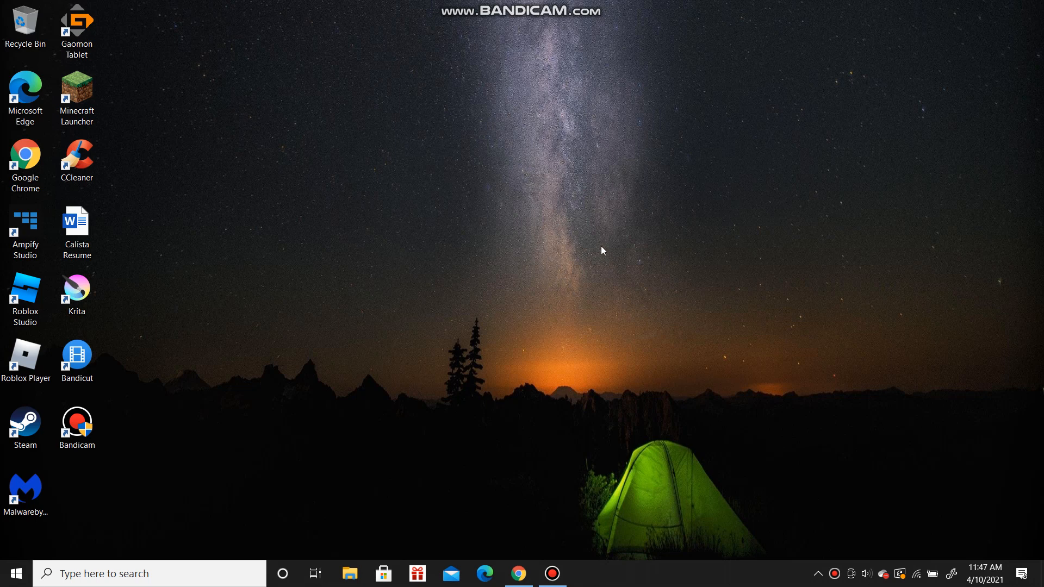
mouse_move(494, 128)
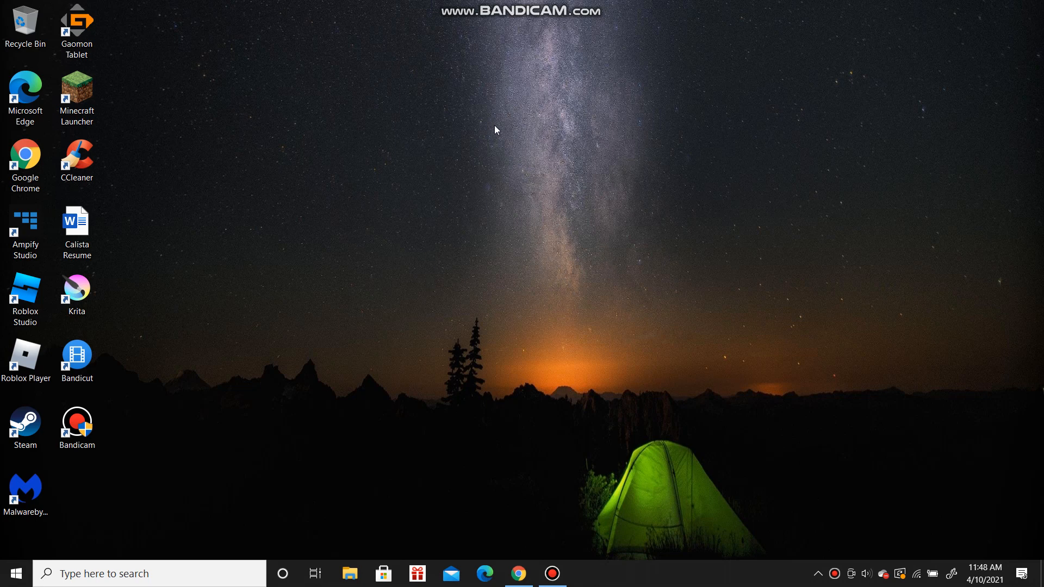
mouse_move(546, 156)
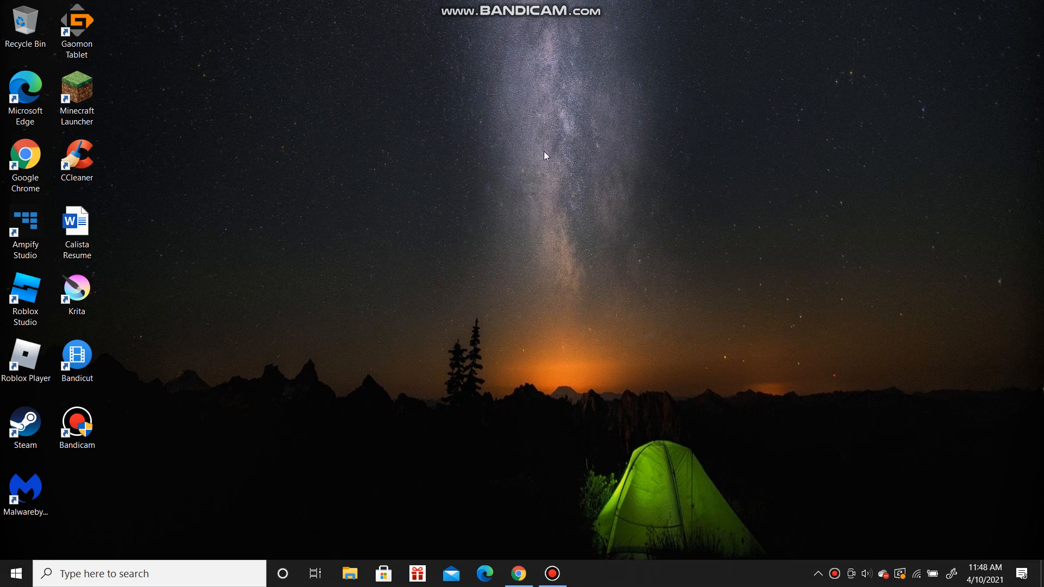
mouse_move(565, 224)
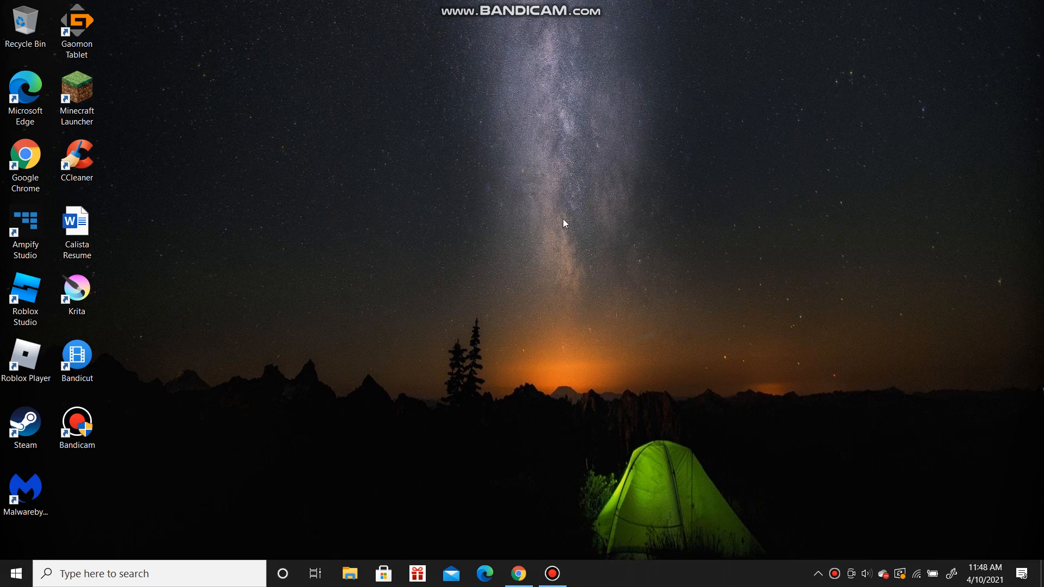
mouse_move(466, 149)
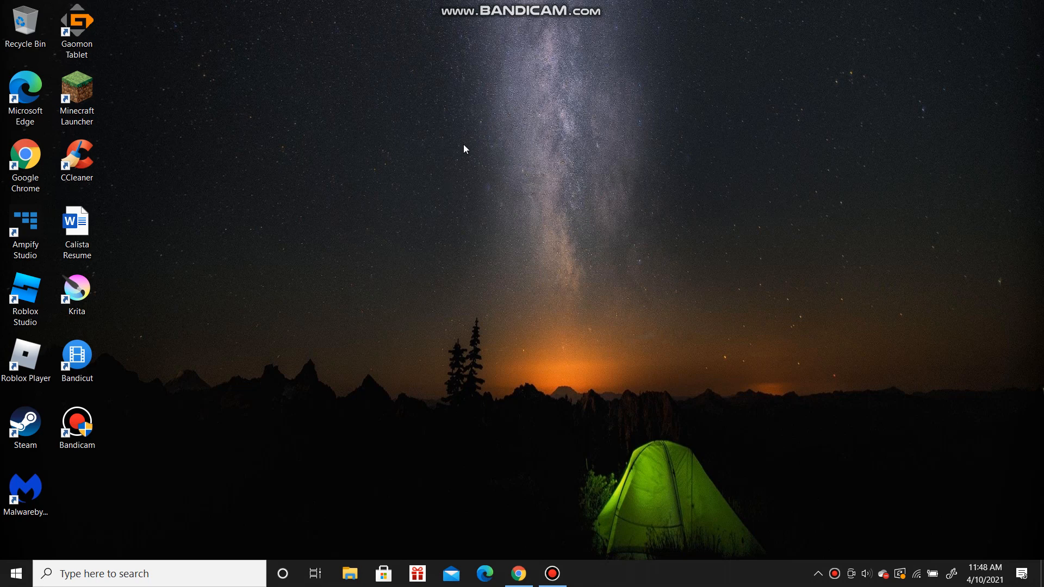
mouse_move(582, 184)
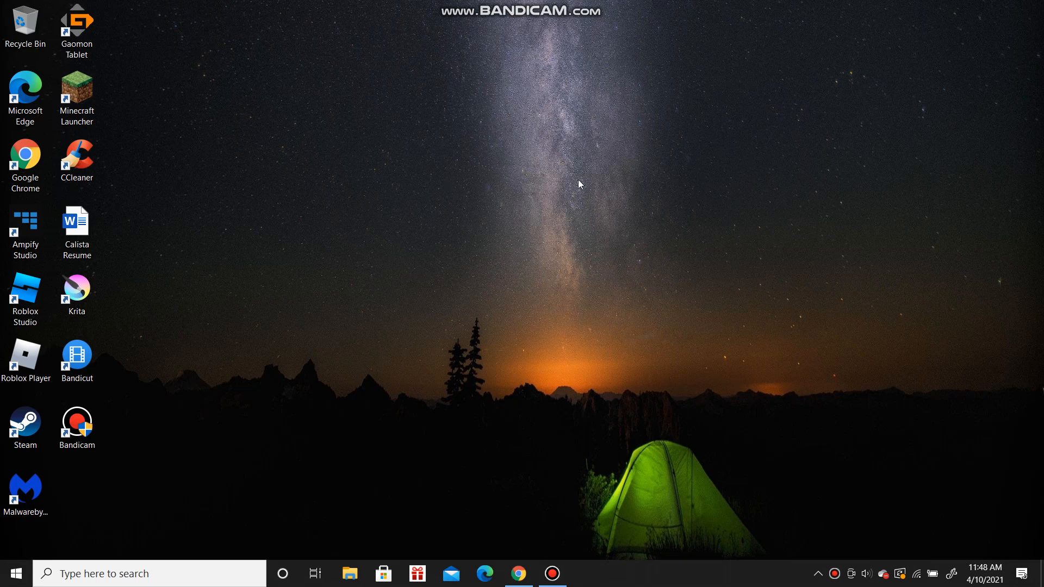
mouse_move(578, 122)
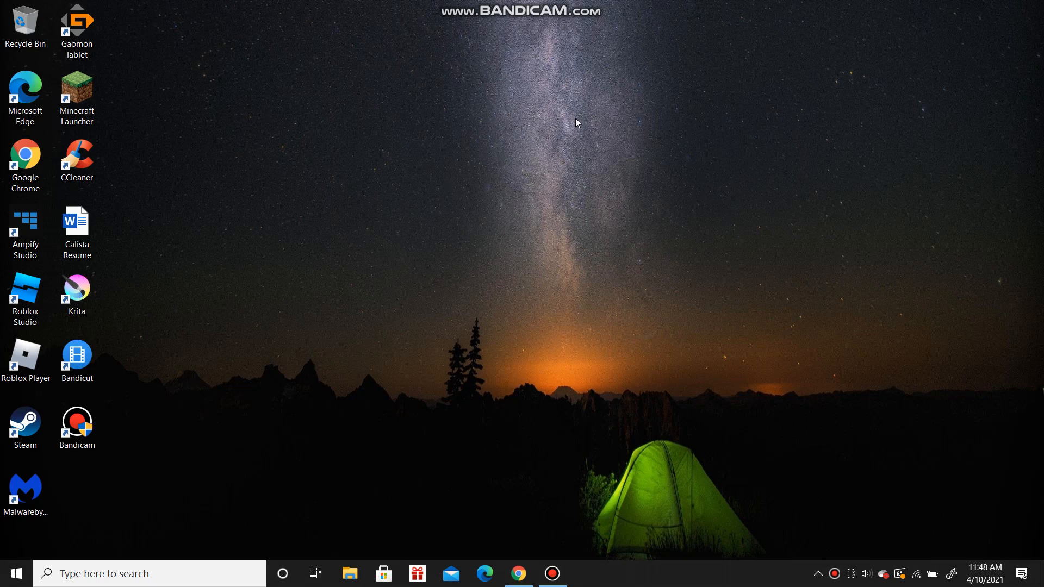
mouse_move(565, 150)
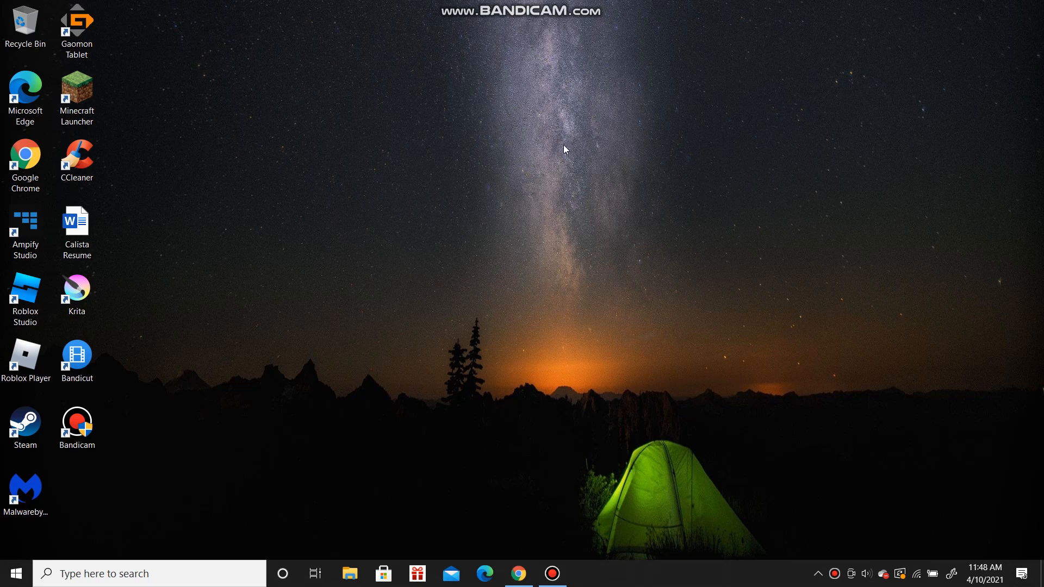
mouse_move(564, 149)
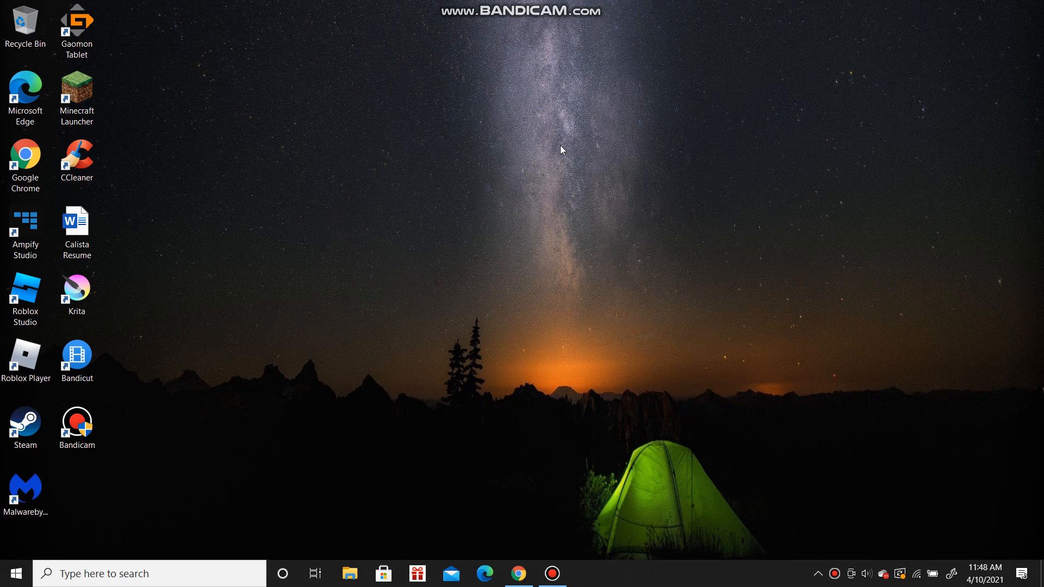
mouse_move(520, 92)
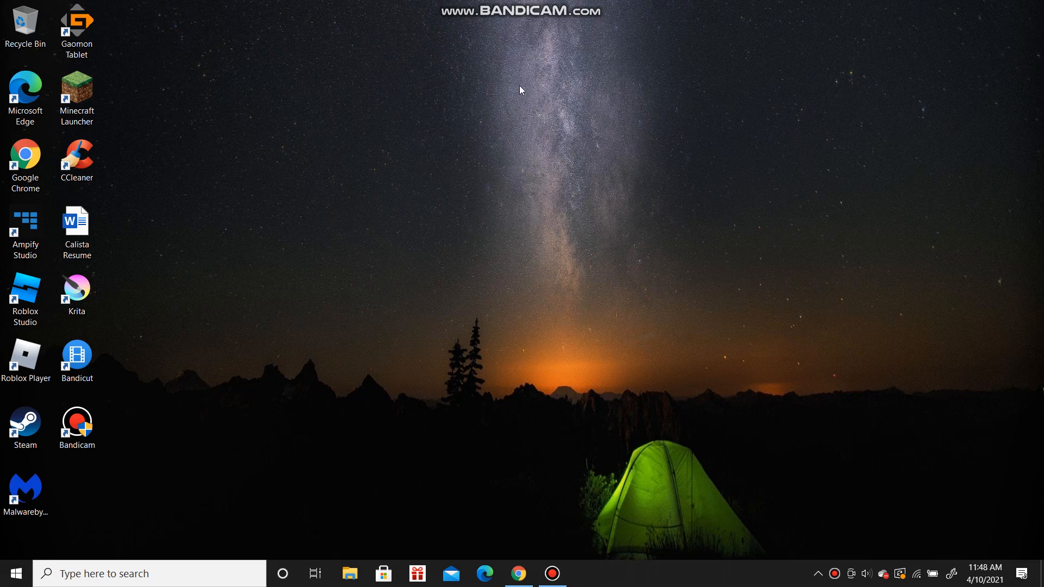
mouse_move(453, 152)
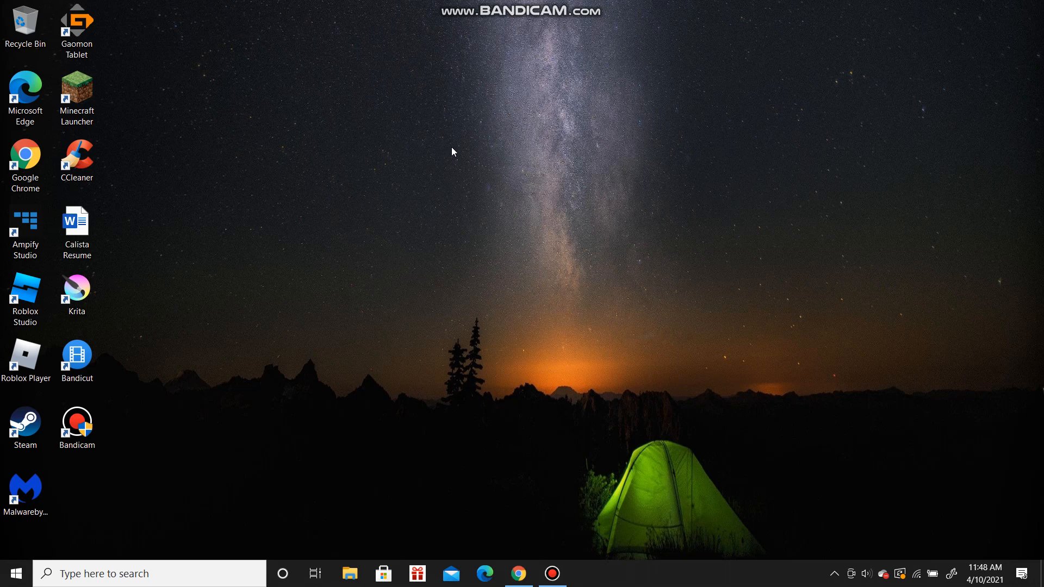
mouse_move(482, 180)
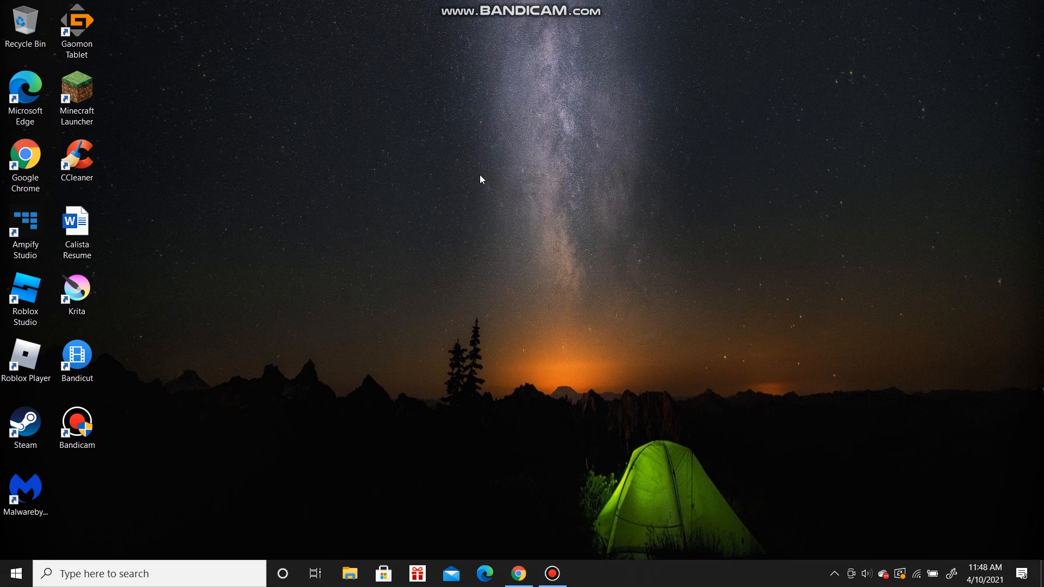
mouse_move(484, 139)
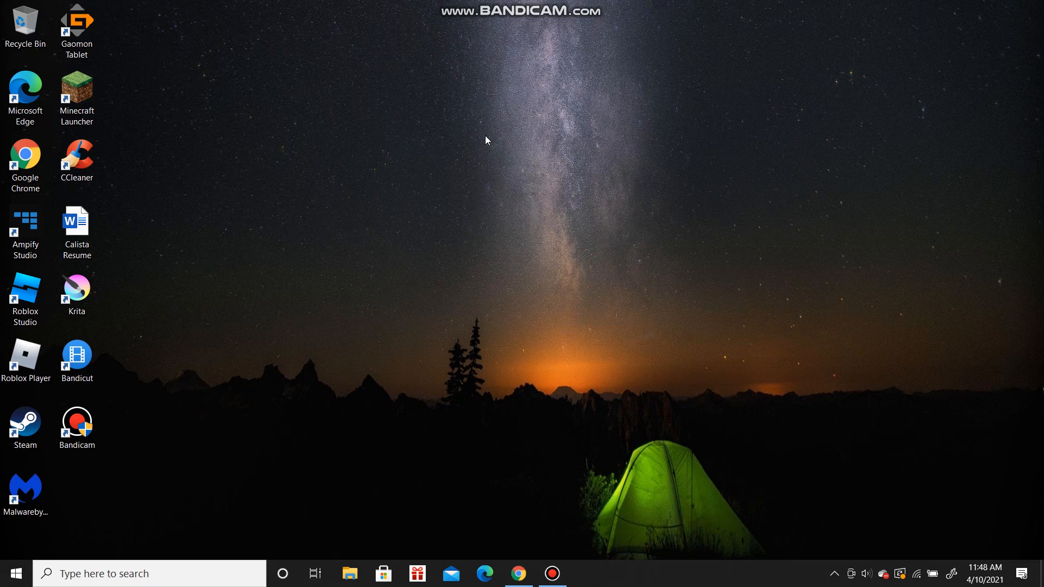
mouse_move(544, 280)
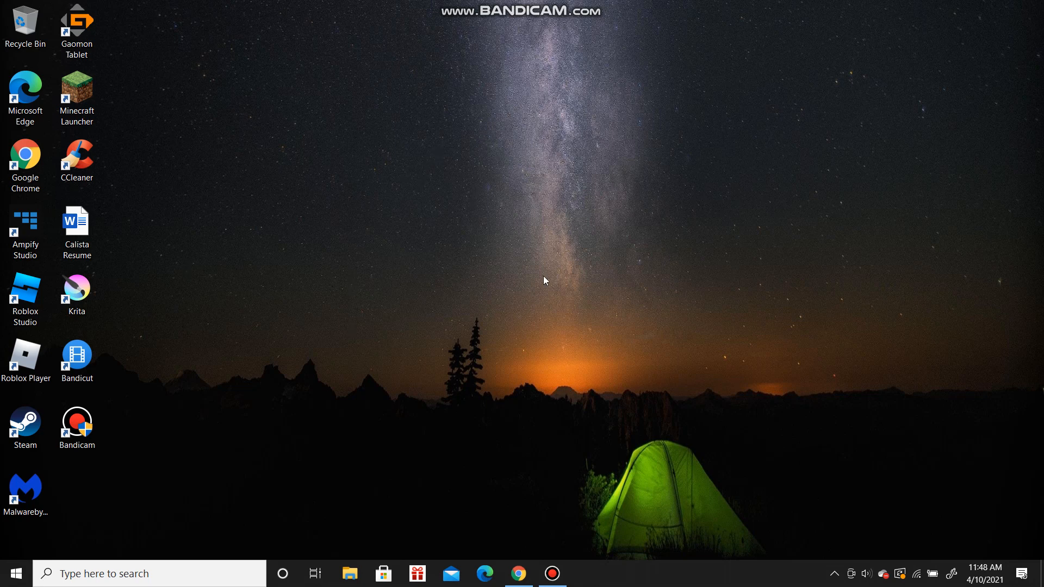
mouse_move(638, 120)
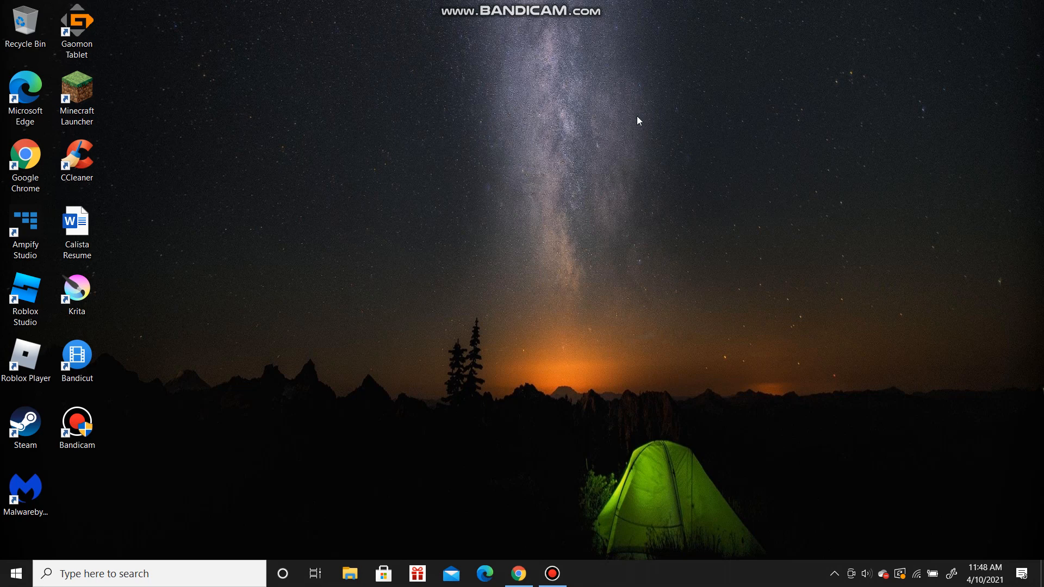
click(76, 426)
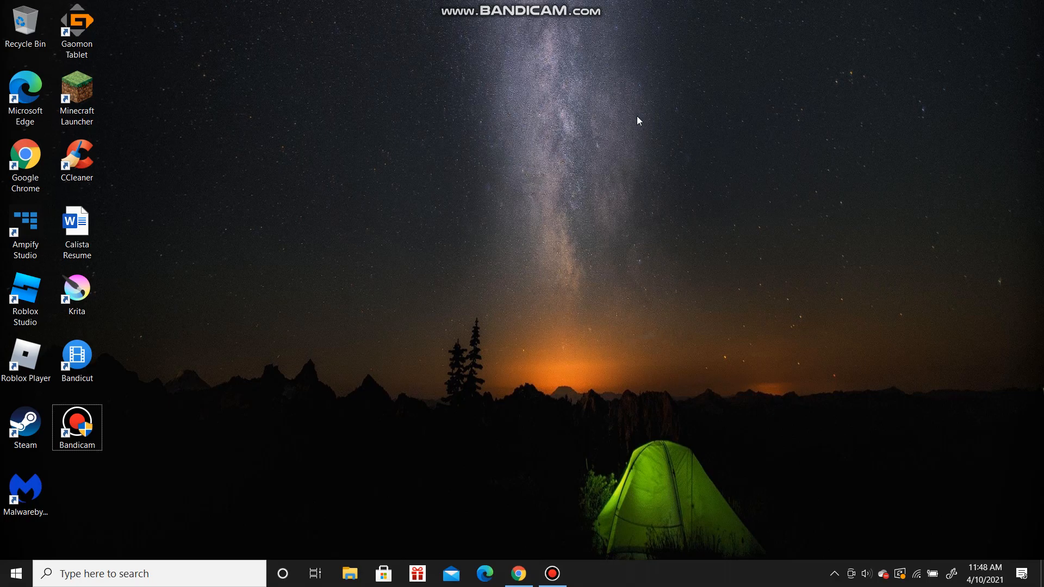